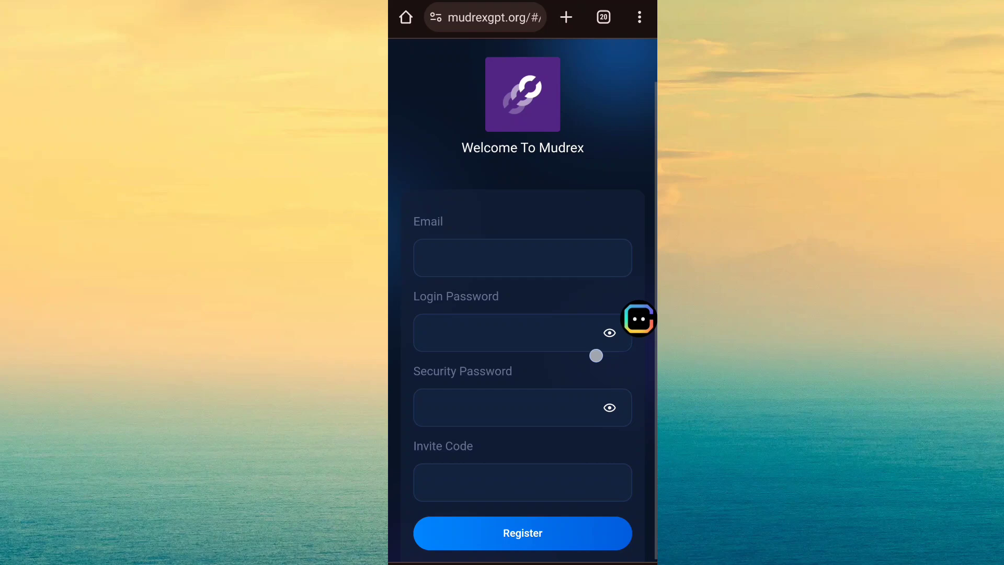
Submit the Welcome To Mudrex registration form via Register.
{"action": "scroll", "scroll_direction": "down", "scroll_amount": 3}
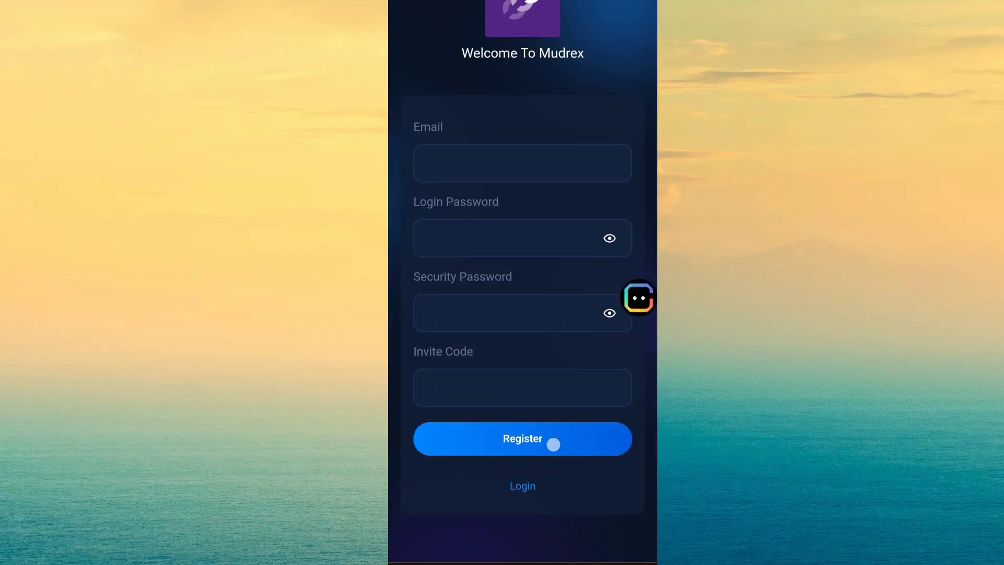
{"action": "left_click", "coordinate": [522, 485]}
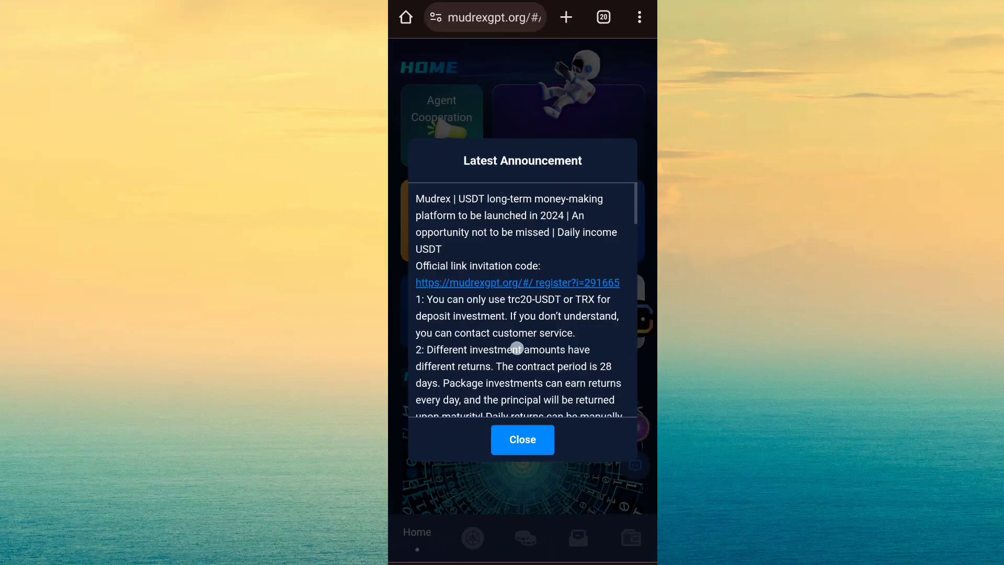
Close the latest announcement and confirm the unread-messages notice to view the Withdraw Success! message.
{"action": "scroll", "scroll_direction": "down", "scroll_amount": 3}
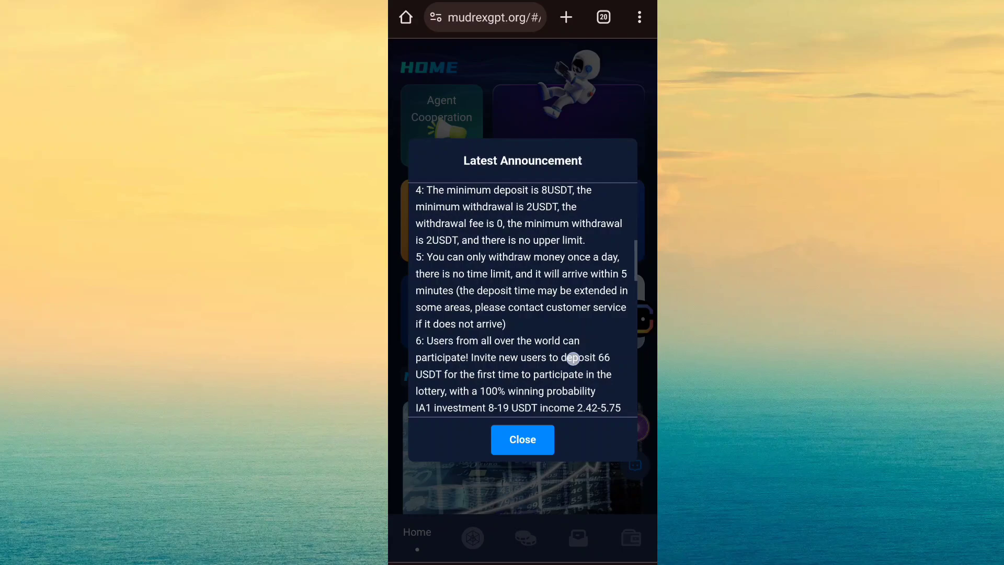
{"action": "left_click", "coordinate": [522, 439]}
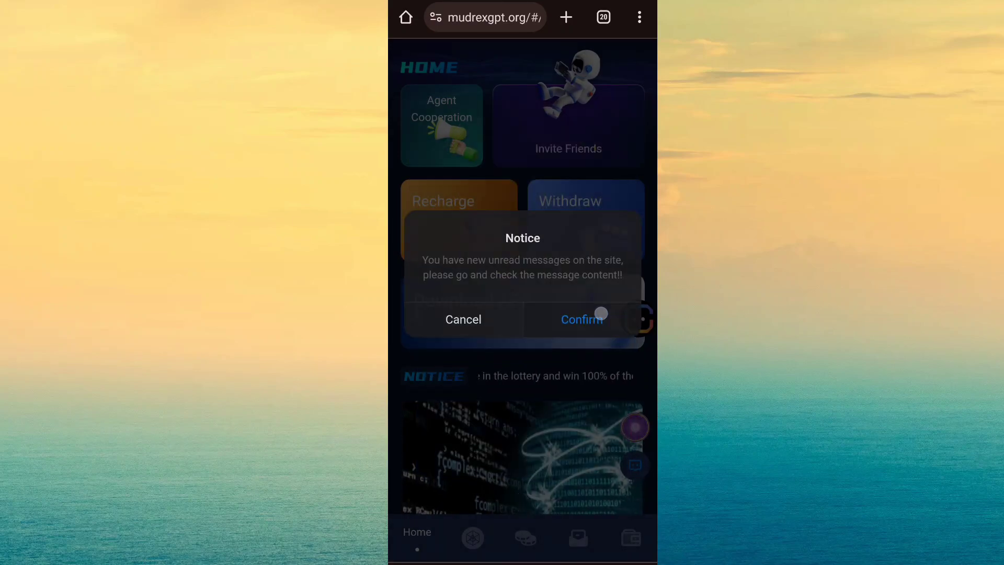
{"action": "left_click", "coordinate": [580, 319]}
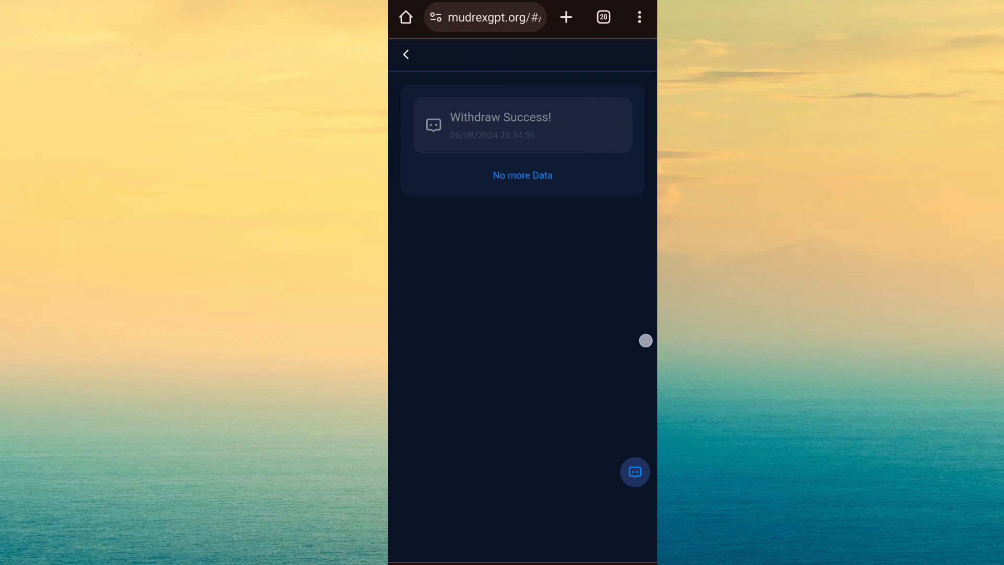
From Home, go to Recharge and copy the TRC20-USDT Quantitative Account recharge address.
{"action": "left_click", "coordinate": [406, 54]}
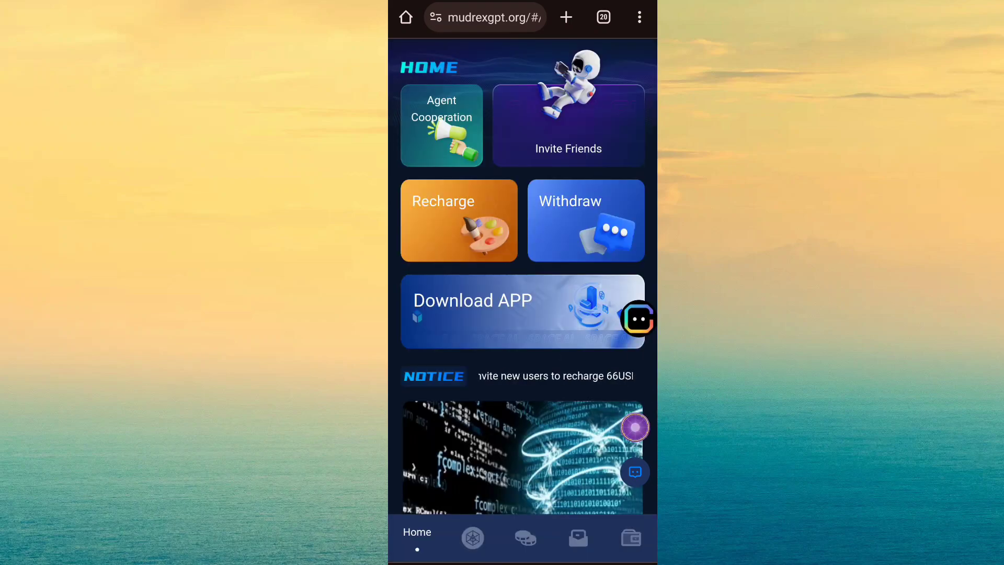
{"action": "left_click", "coordinate": [458, 220]}
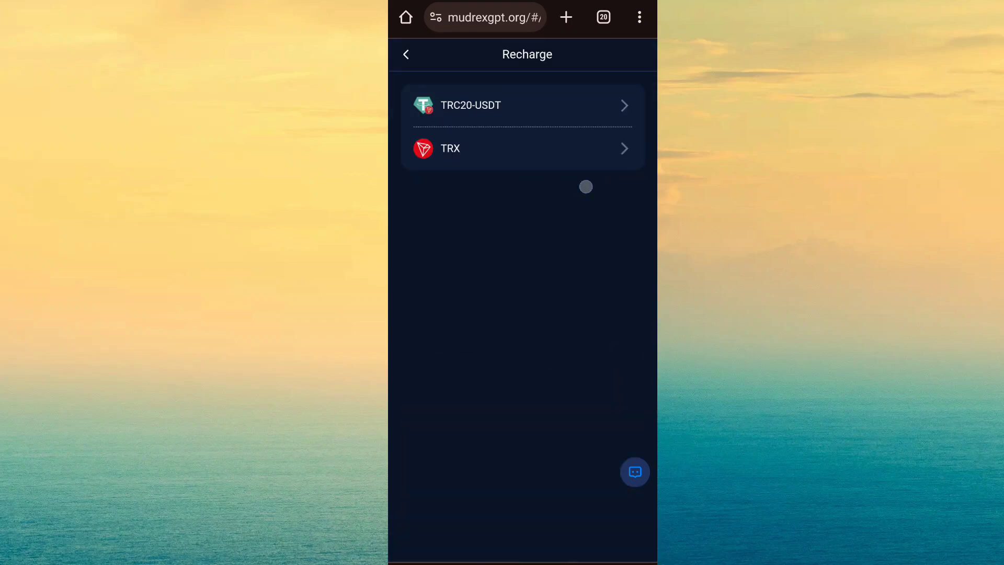
{"action": "left_click", "coordinate": [522, 105]}
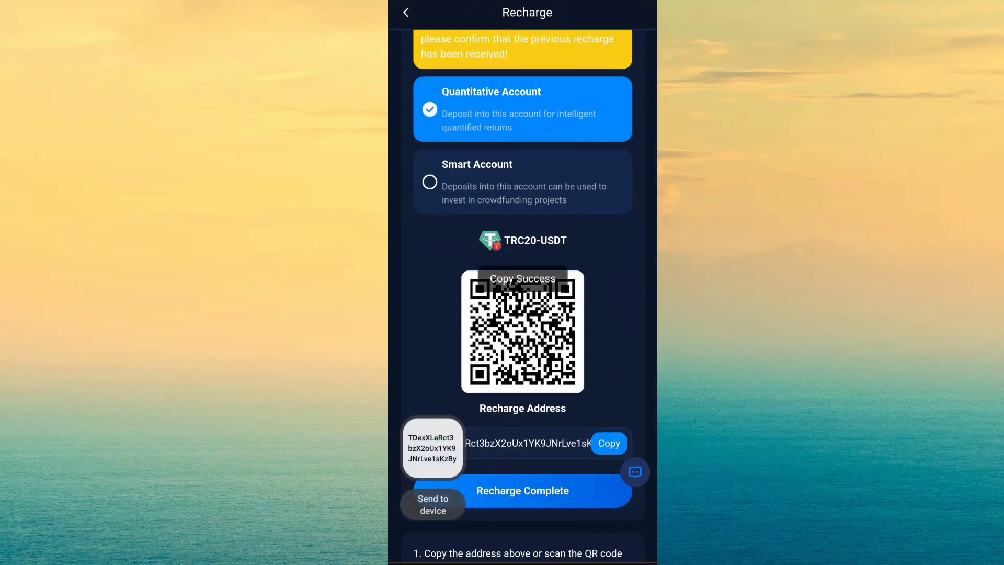
{"action": "left_click", "coordinate": [522, 491]}
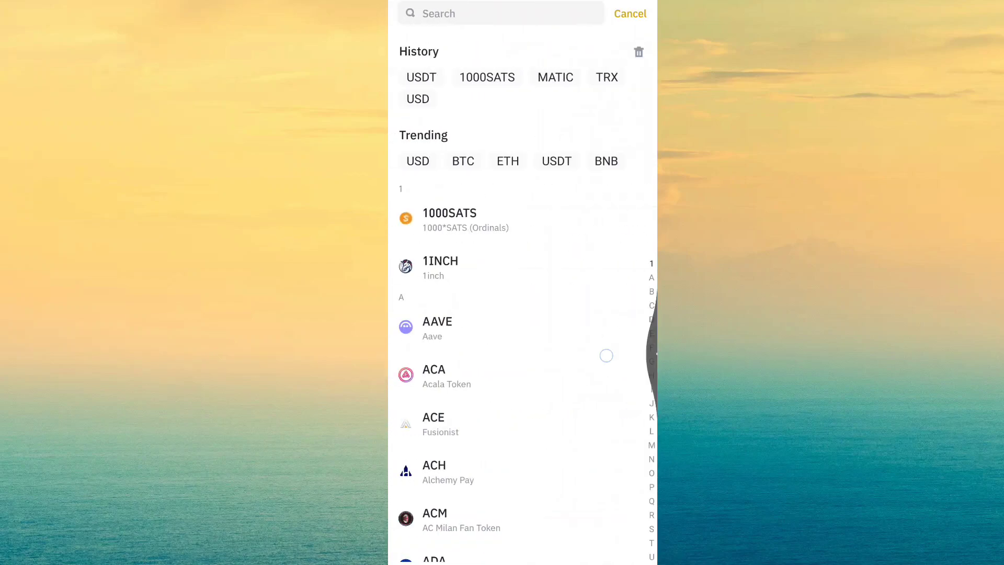
In Binance Spot wallet, start a USDT withdrawal and paste the Mudrex recharge address into the Address field.
{"action": "left_click", "coordinate": [630, 13]}
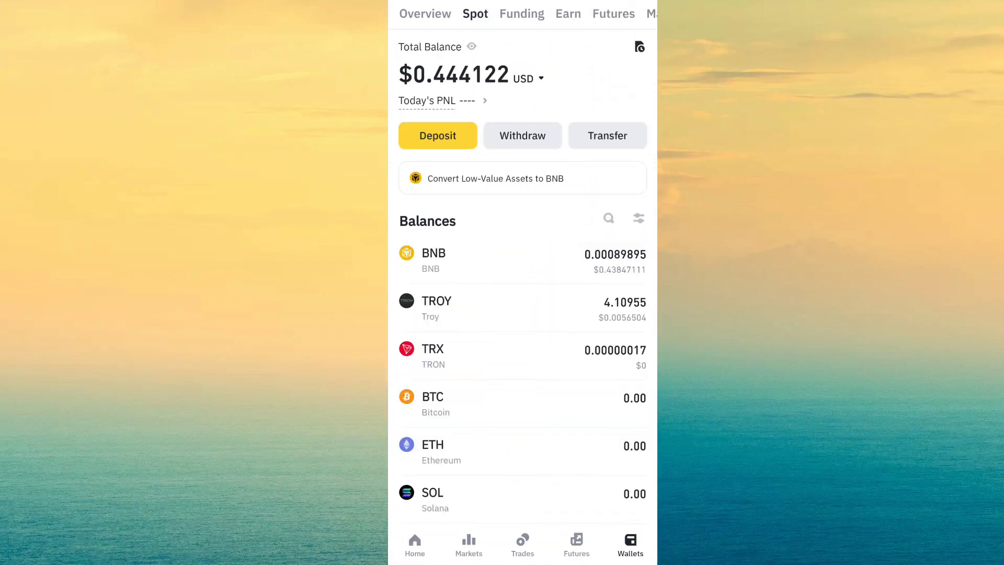
{"action": "left_click", "coordinate": [606, 217]}
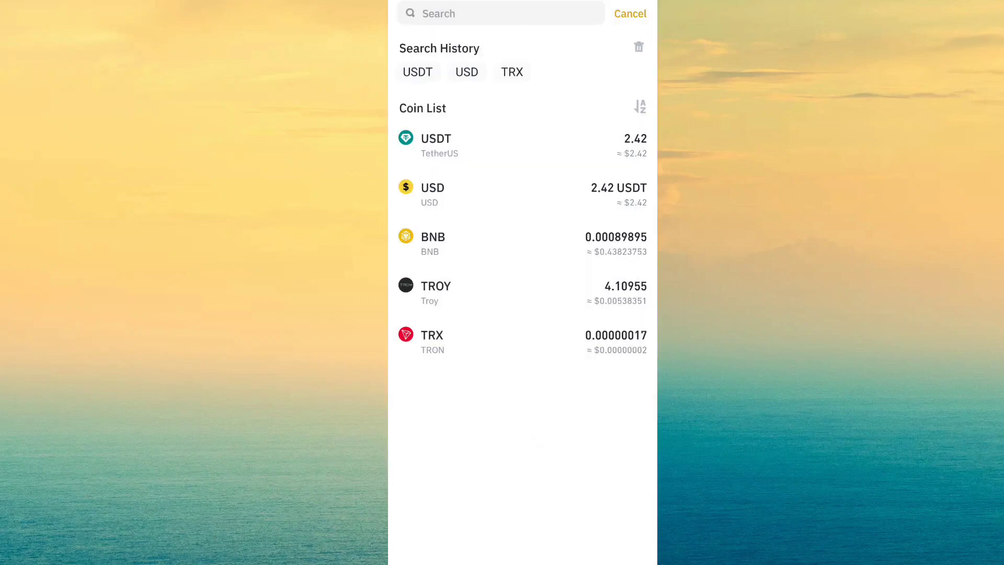
{"action": "left_click", "coordinate": [436, 145]}
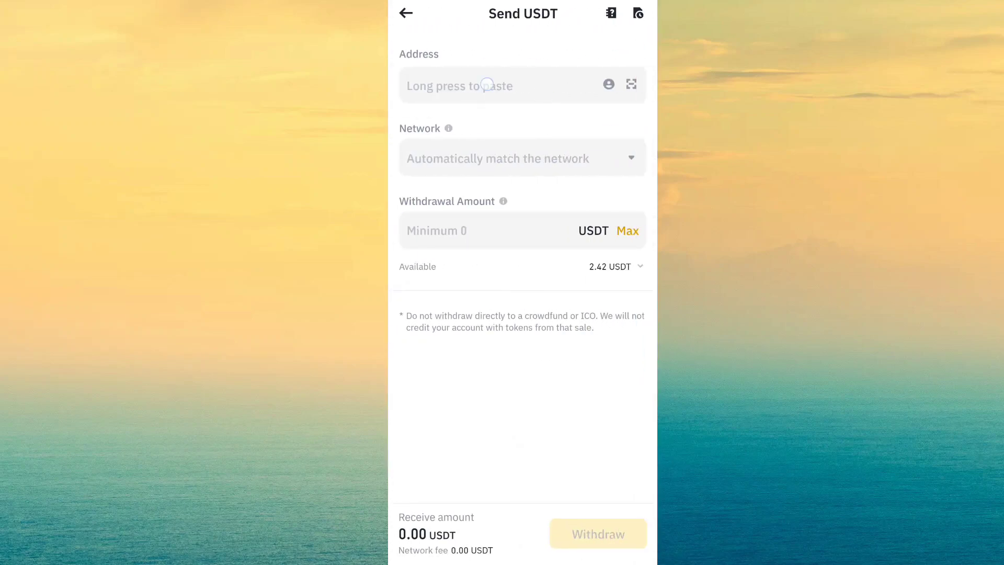
{"action": "left_click", "coordinate": [500, 85]}
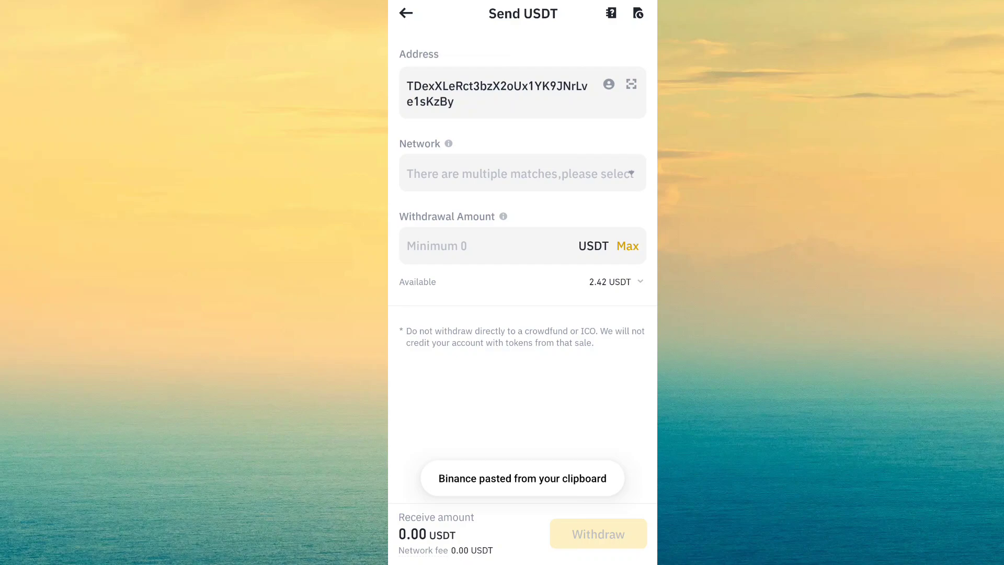
{"action": "left_click", "coordinate": [521, 173]}
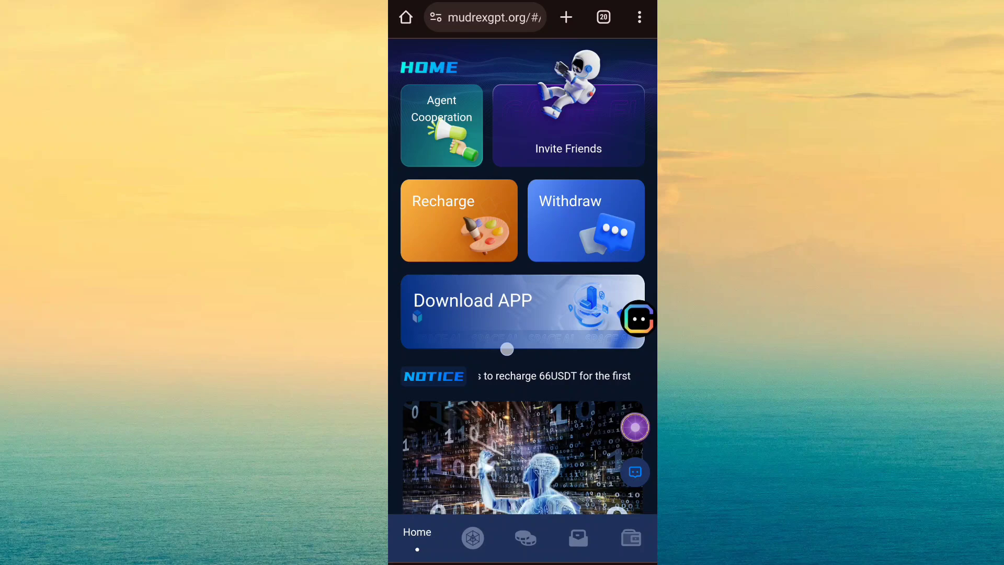
Go to the Quantify page showing the Mudrex-GPT3.0 plan with 2.42 total revenue.
{"action": "scroll", "scroll_direction": "down", "scroll_amount": 3}
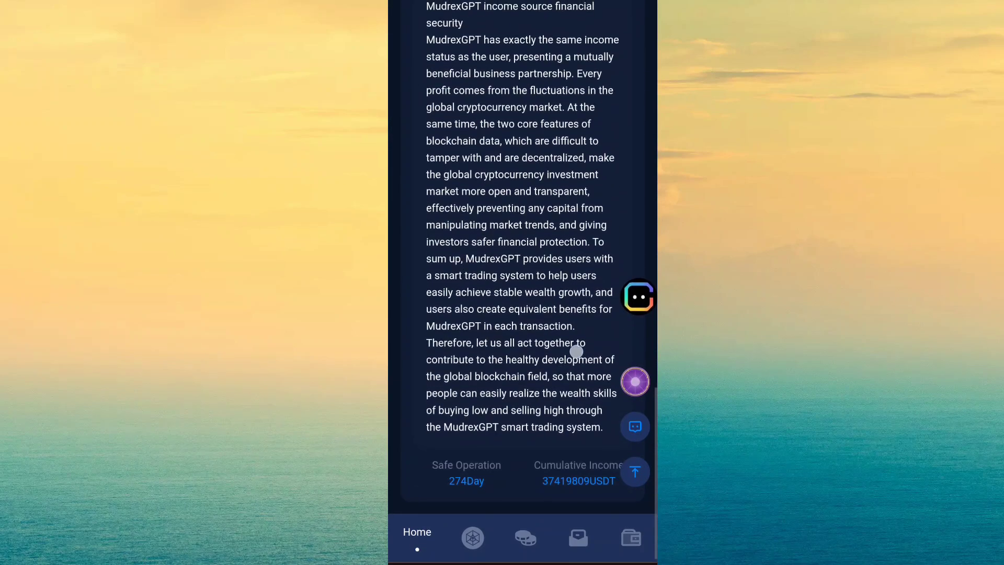
{"action": "left_click", "coordinate": [471, 537]}
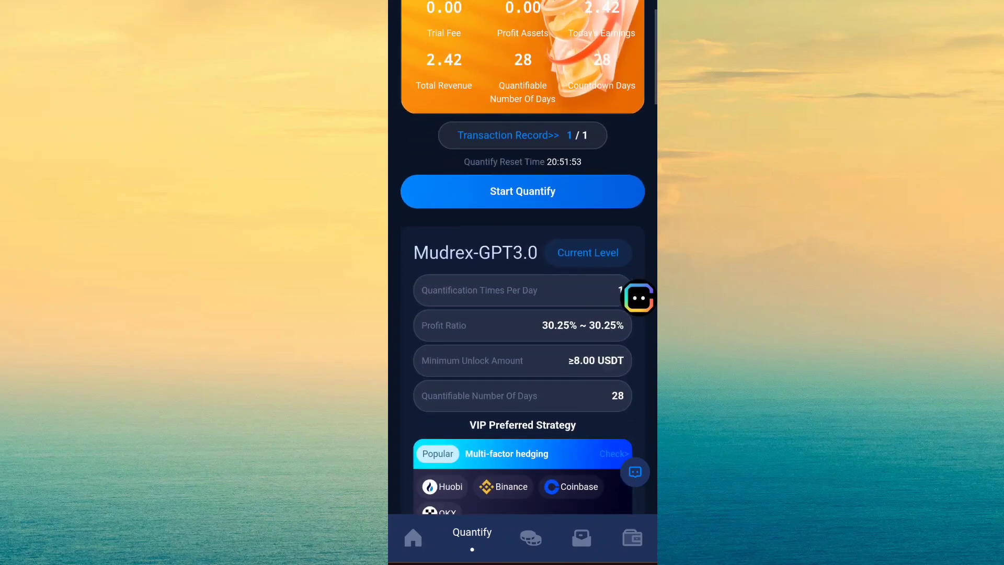
{"action": "left_click", "coordinate": [568, 537]}
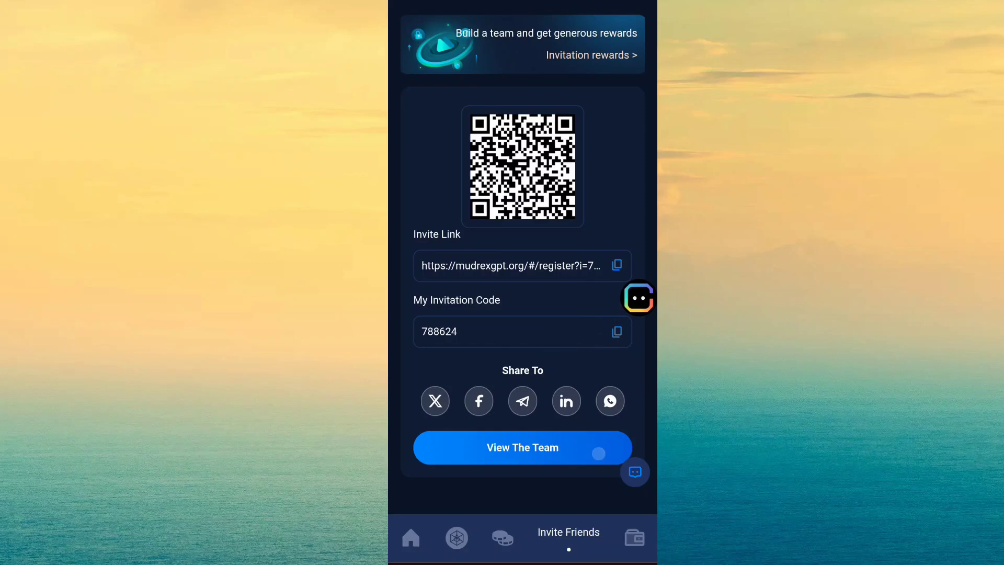
{"action": "left_click", "coordinate": [457, 537]}
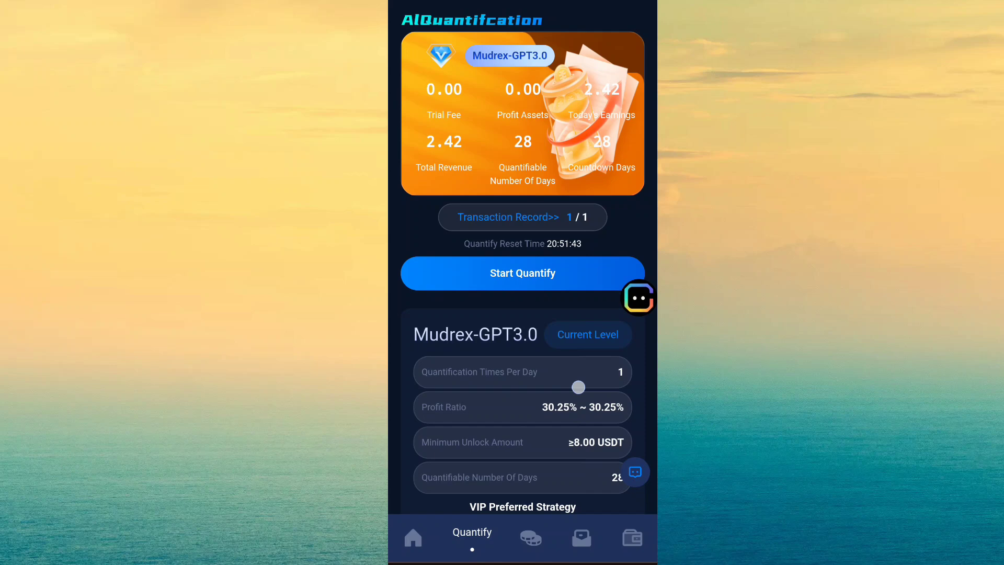
Browse the VIP plans from GPT3.0 to GPT4.5, then switch to the Invest products list.
{"action": "scroll", "scroll_direction": "down", "scroll_amount": 3}
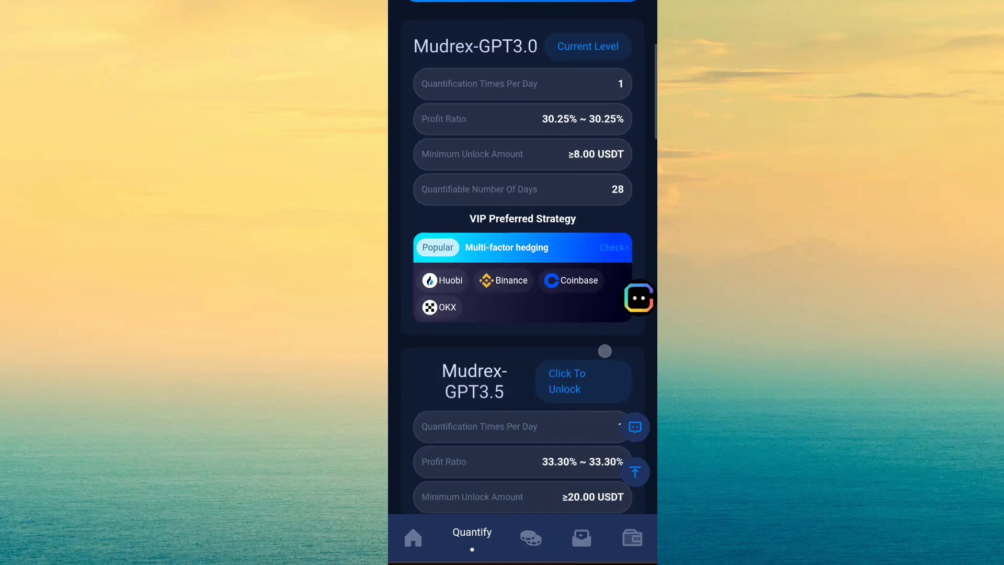
{"action": "scroll", "scroll_direction": "down", "scroll_amount": 3}
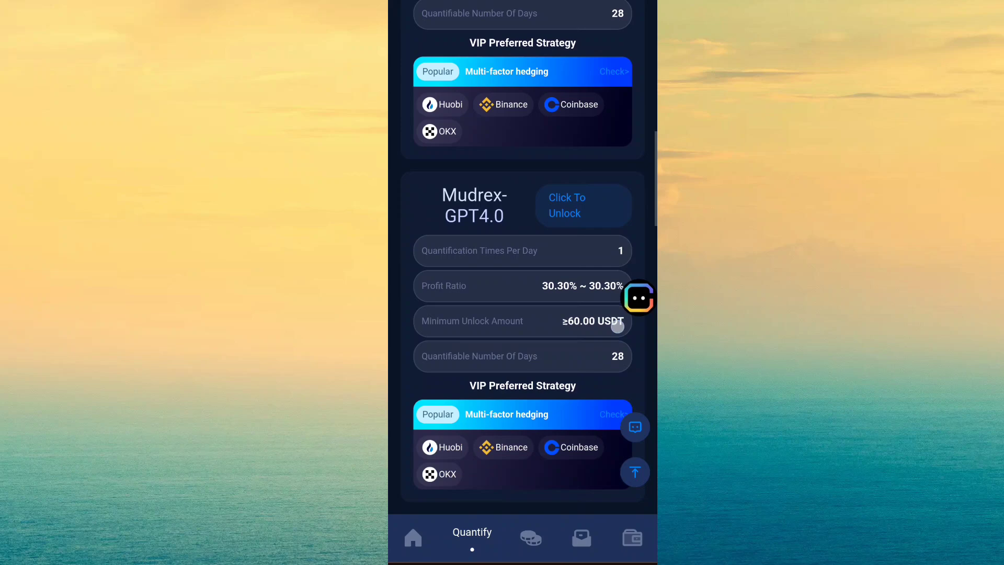
{"action": "scroll", "scroll_direction": "down", "scroll_amount": 3}
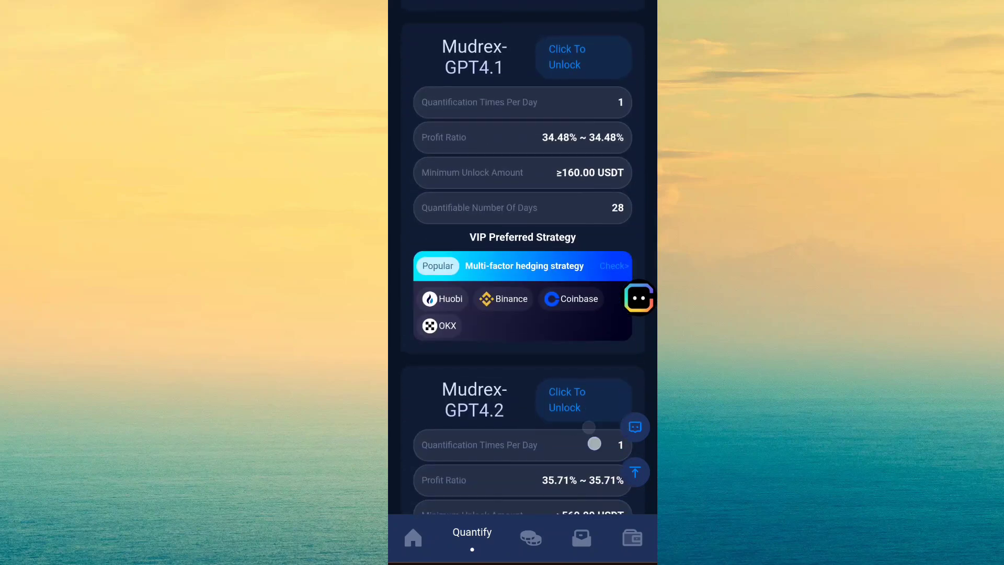
{"action": "scroll", "scroll_direction": "down", "scroll_amount": 3}
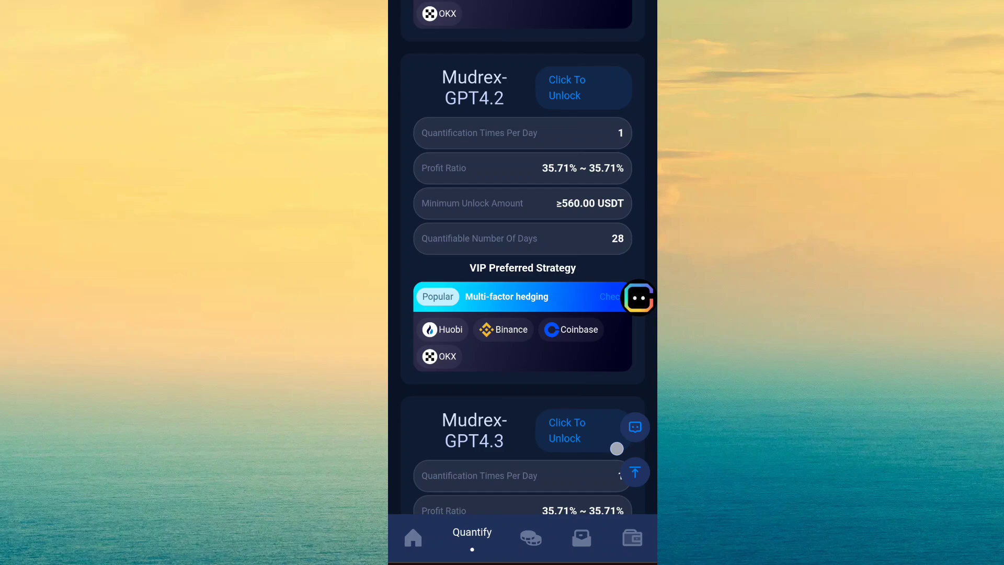
{"action": "scroll", "scroll_direction": "down", "scroll_amount": 3}
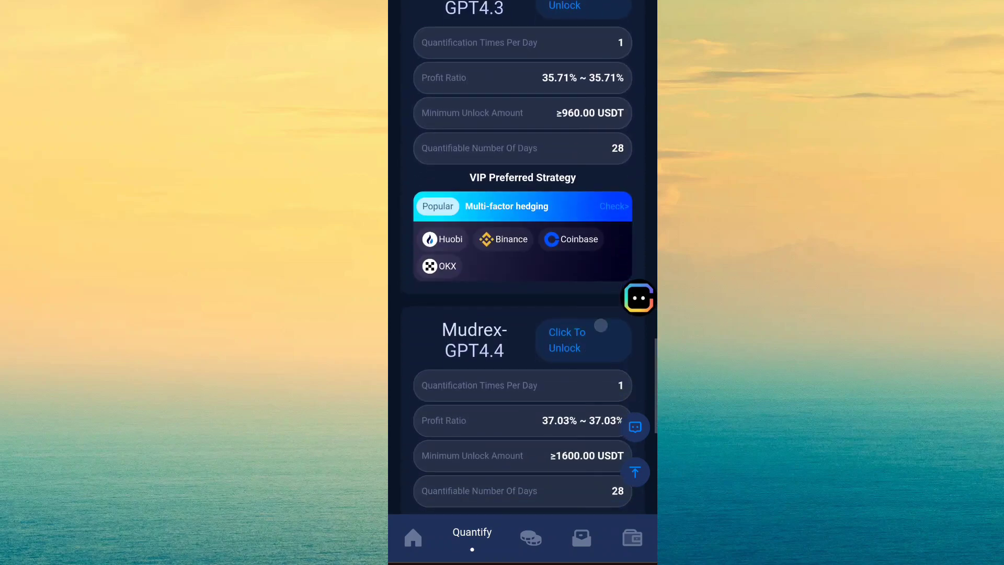
{"action": "scroll", "scroll_direction": "down", "scroll_amount": 3}
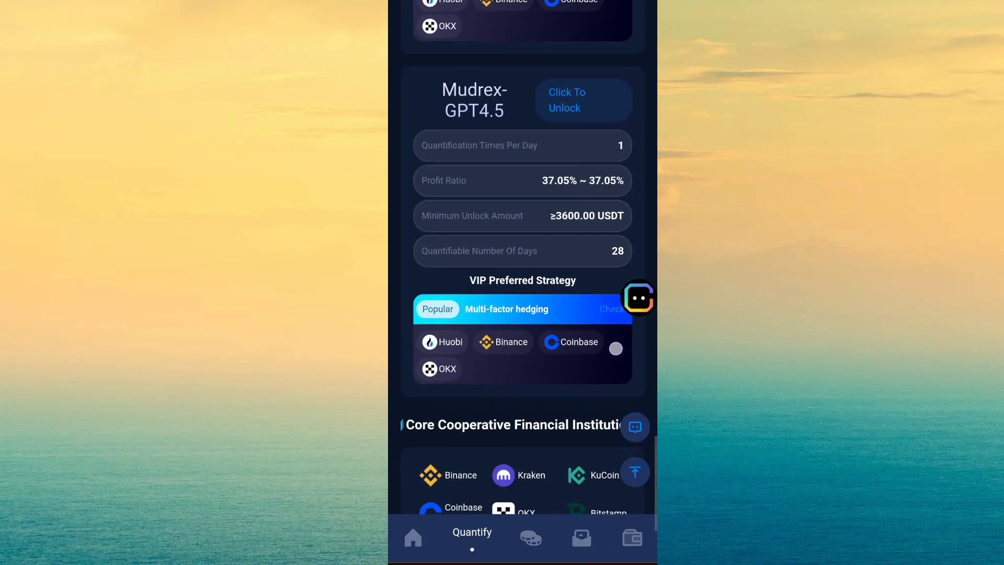
{"action": "scroll", "scroll_direction": "down", "scroll_amount": 3}
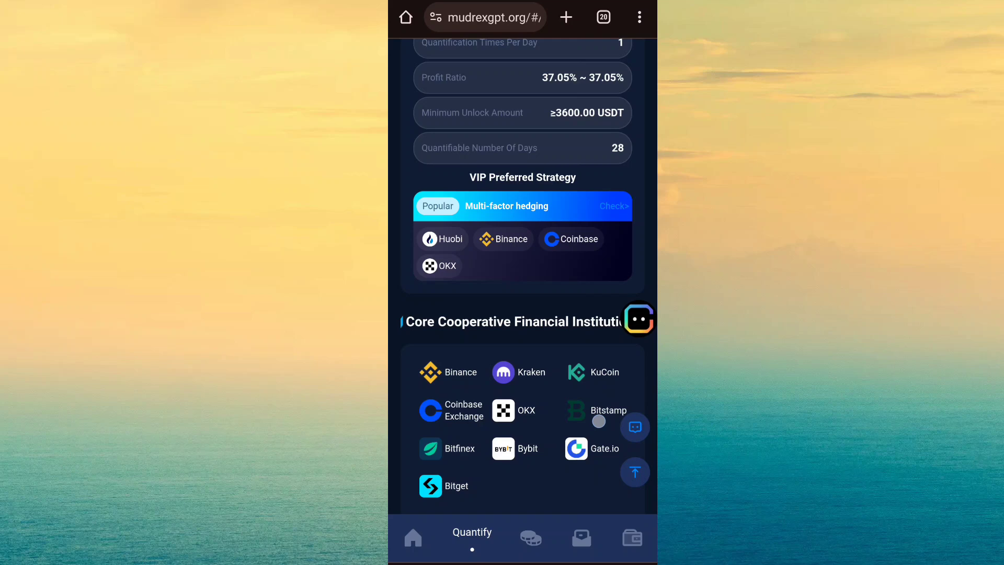
{"action": "left_click", "coordinate": [523, 537]}
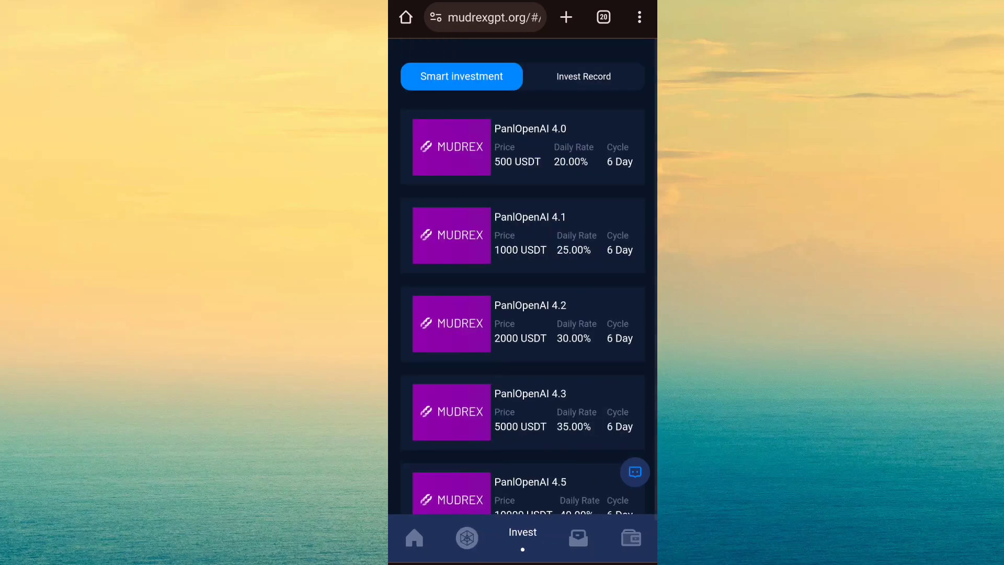
Return to the Mudrex home page from the investment products.
{"action": "left_click", "coordinate": [631, 537]}
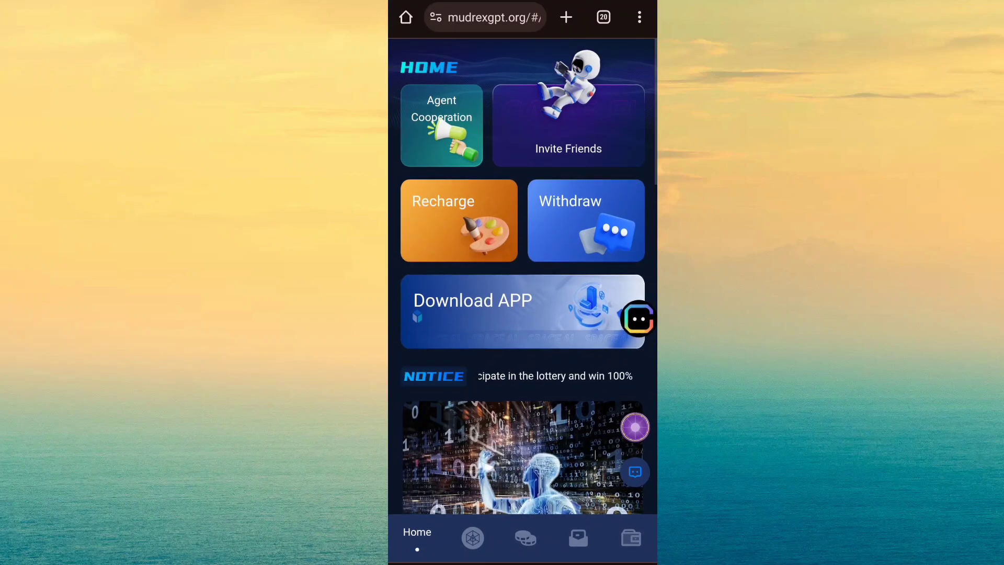
View Mudrex's WithDraw page, then show the completed +2.42 USDT TRX deposit details in Binance history.
{"action": "left_click", "coordinate": [585, 219]}
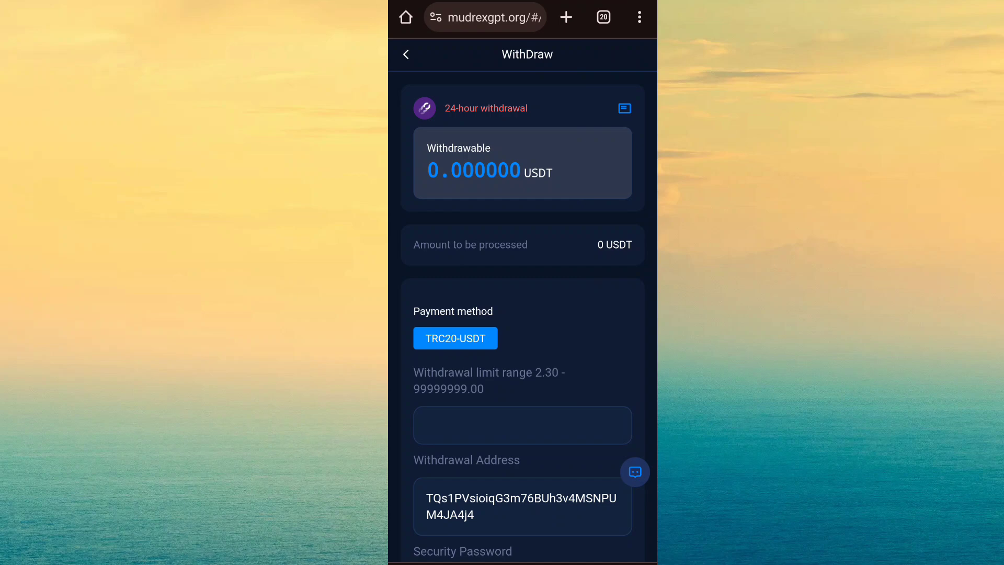
{"action": "scroll", "scroll_direction": "down", "scroll_amount": 3}
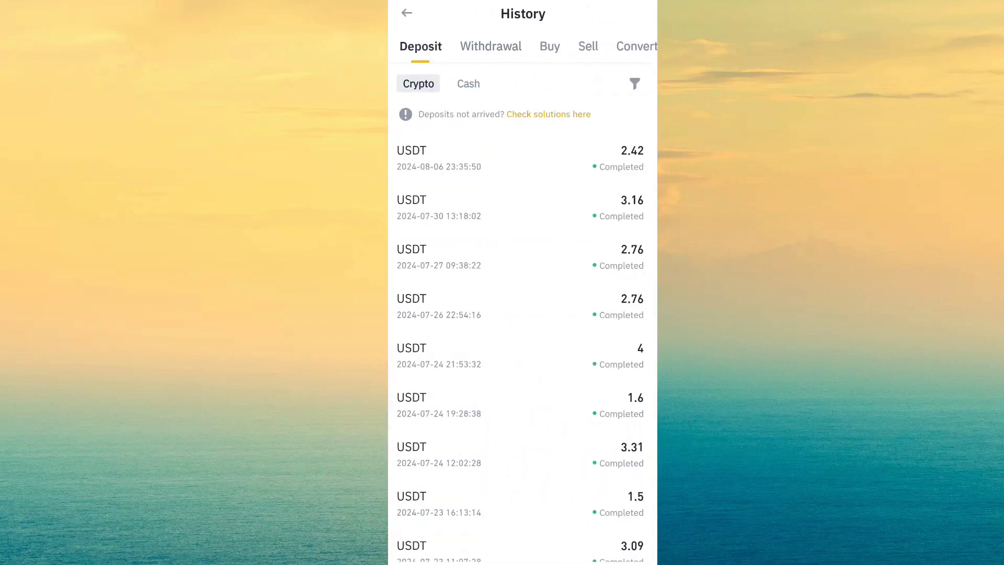
{"action": "left_click", "coordinate": [522, 158]}
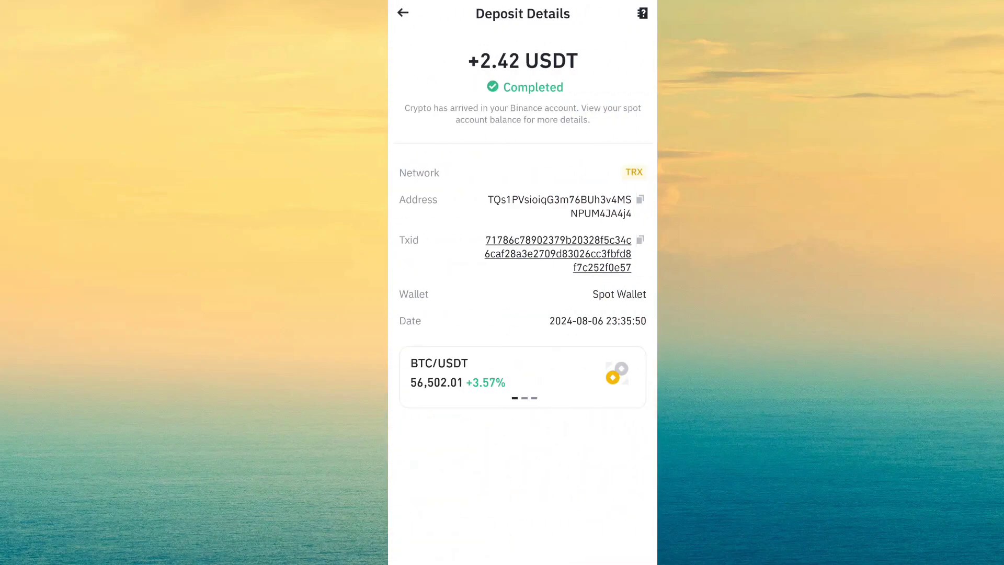